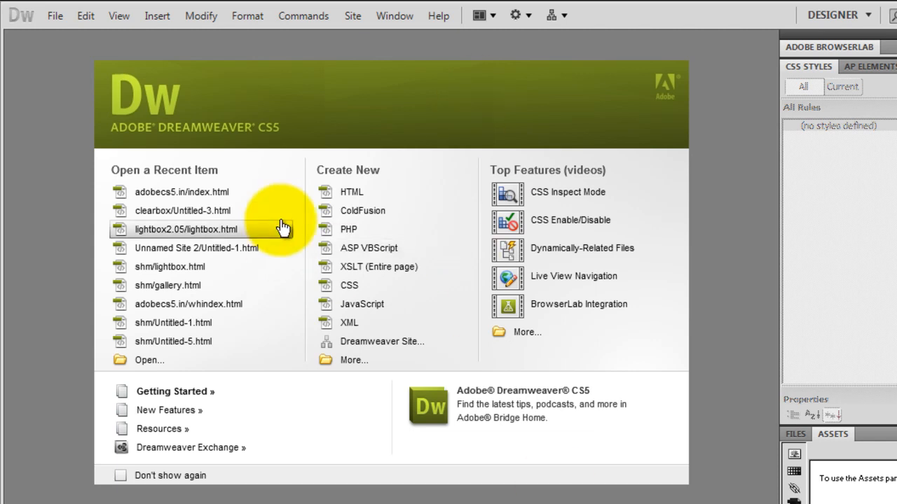
{"action": "mouse_move", "coordinate": [302, 222]}
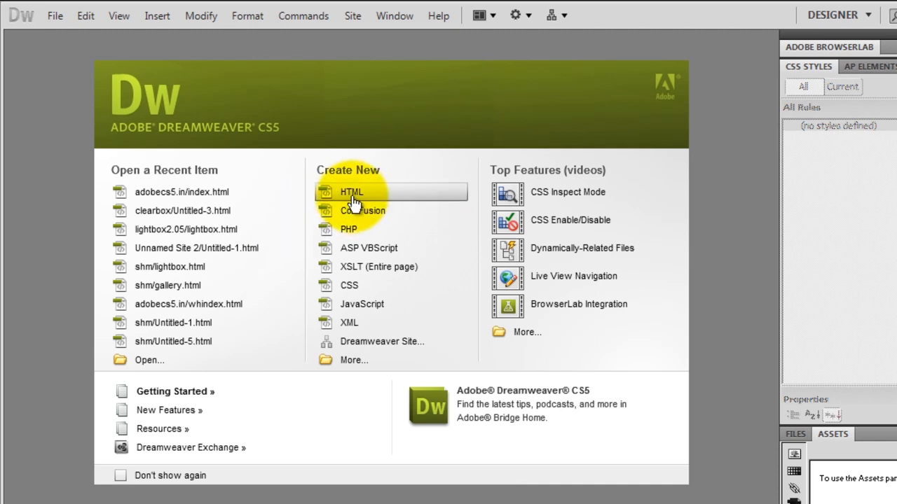
- Start a new blank HTML page, Untitled-1, from the Welcome screen's Create New list
{"action": "left_click", "coordinate": [352, 192]}
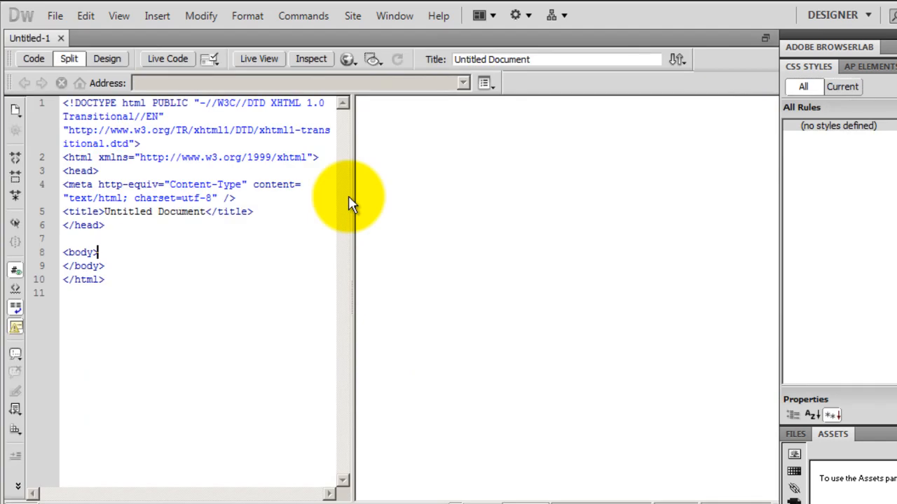
- Choose the Refresh head tag from the Insert menu's HTML head tags
{"action": "left_click", "coordinate": [157, 16]}
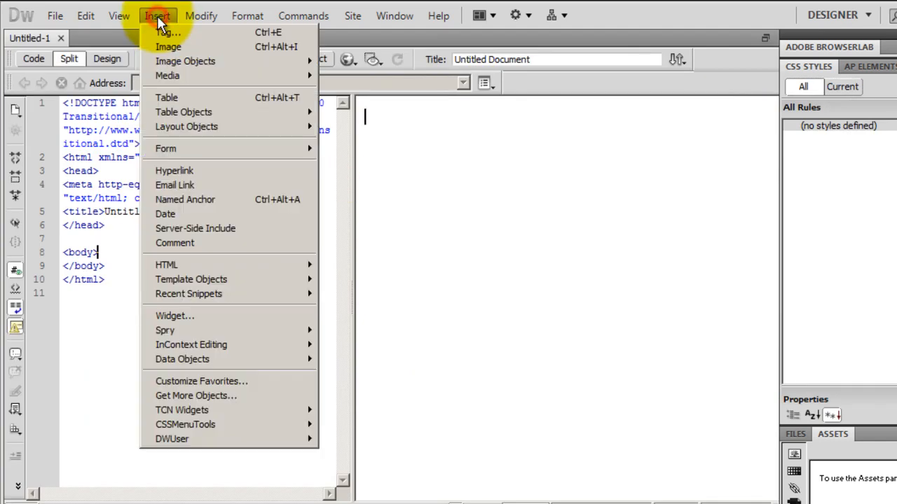
{"action": "mouse_move", "coordinate": [166, 265]}
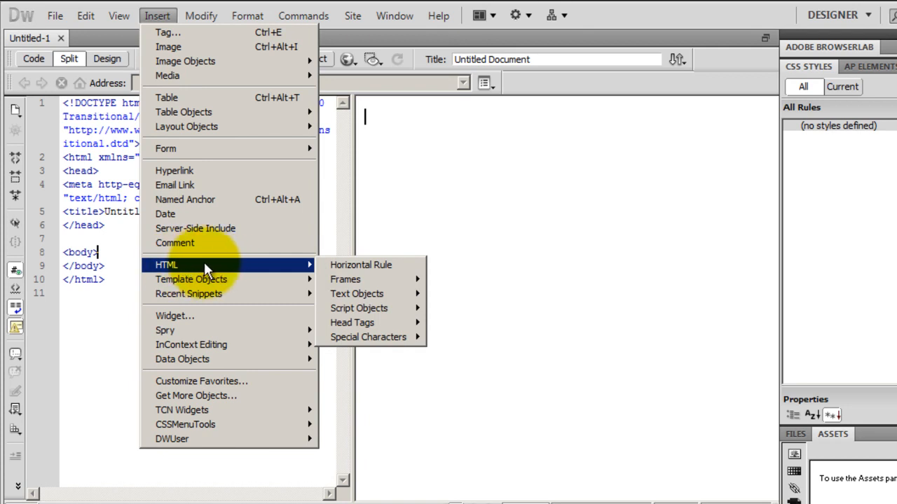
{"action": "mouse_move", "coordinate": [360, 265]}
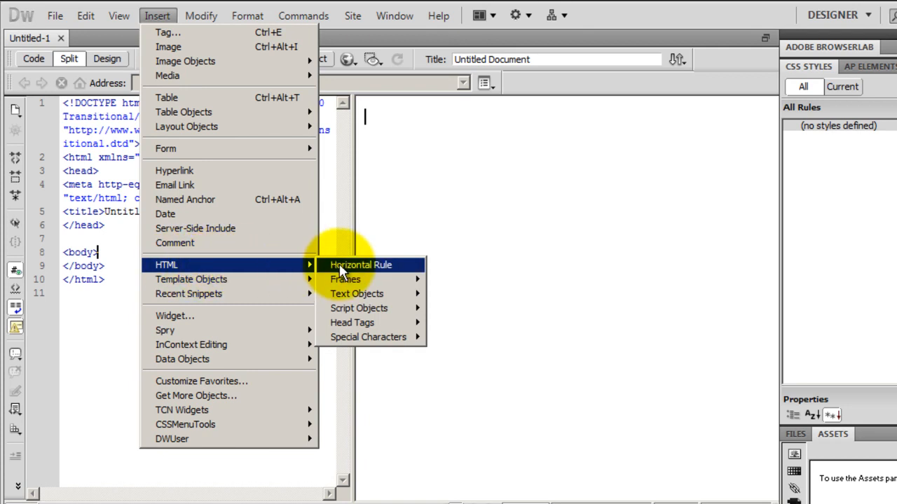
{"action": "mouse_move", "coordinate": [353, 322]}
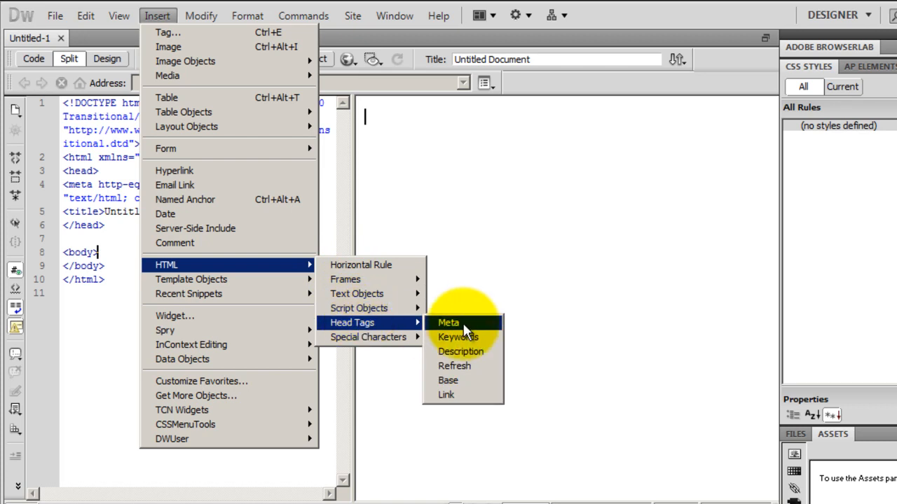
{"action": "mouse_move", "coordinate": [478, 370]}
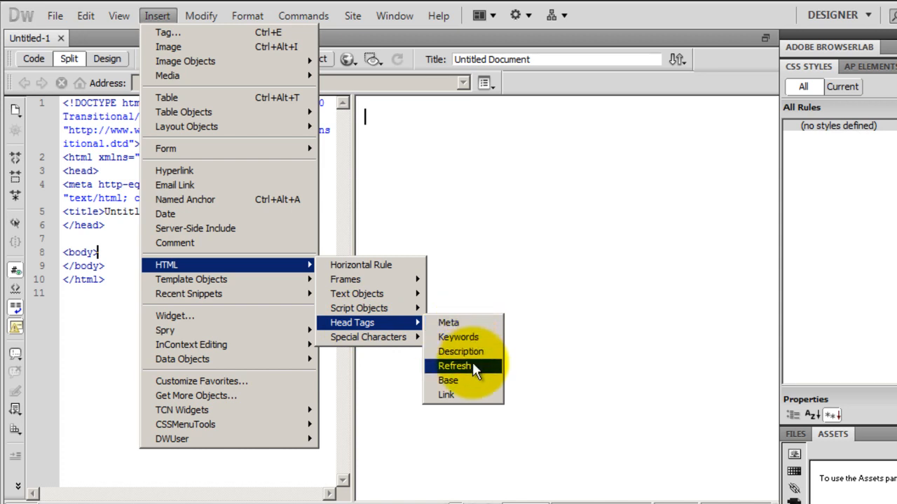
{"action": "left_click", "coordinate": [451, 366]}
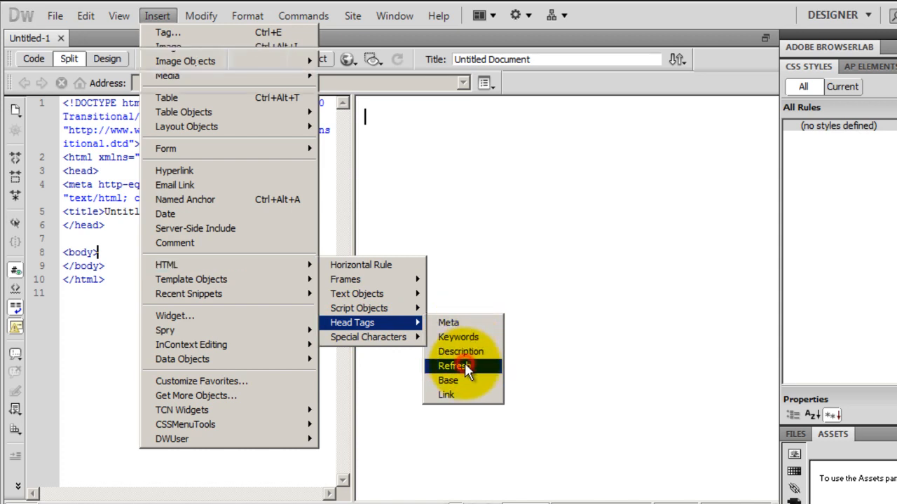
{"action": "left_click", "coordinate": [454, 367]}
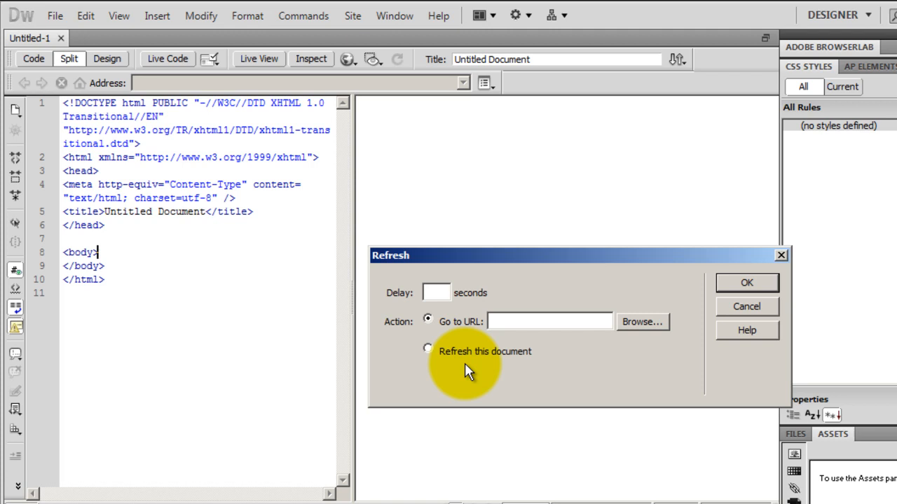
{"action": "mouse_move", "coordinate": [466, 368]}
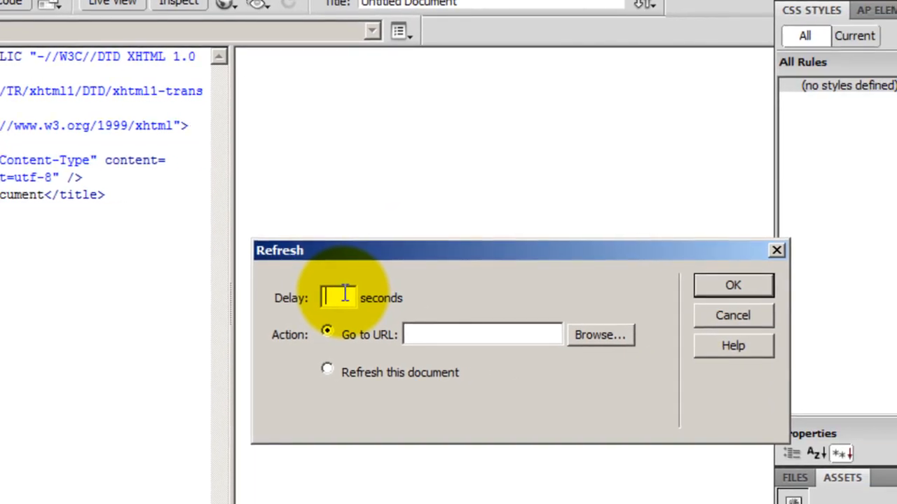
{"action": "type", "text": "5"}
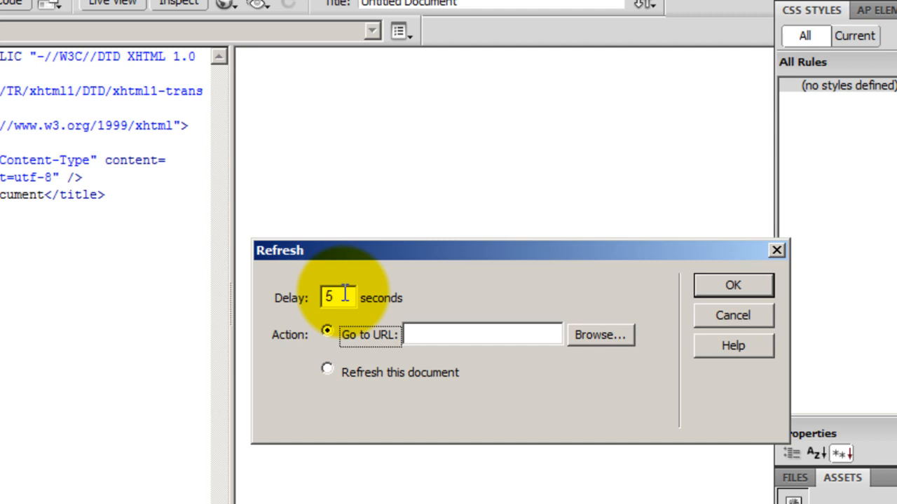
{"action": "type", "text": "http:/"}
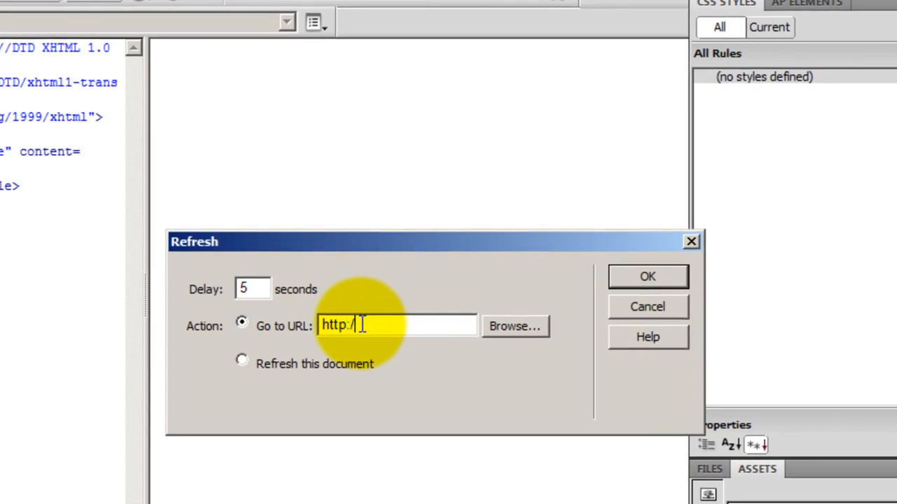
{"action": "type", "text": "ado"}
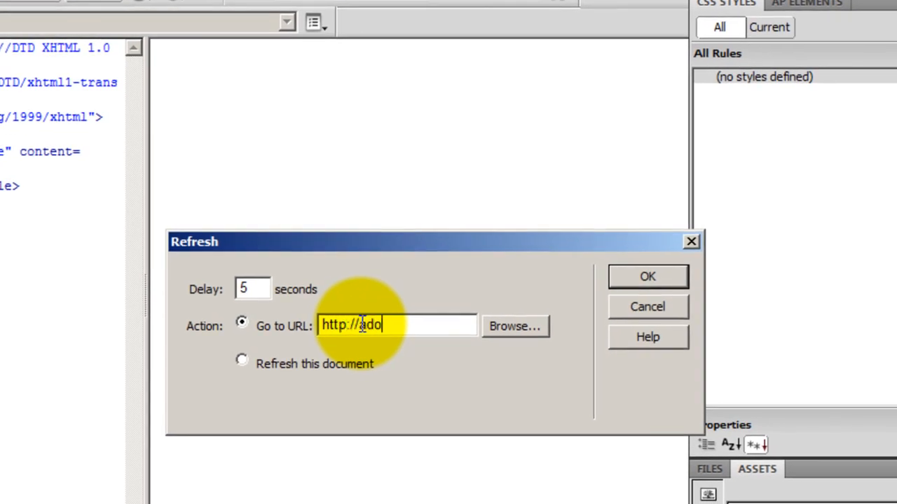
{"action": "type", "text": "becs5"}
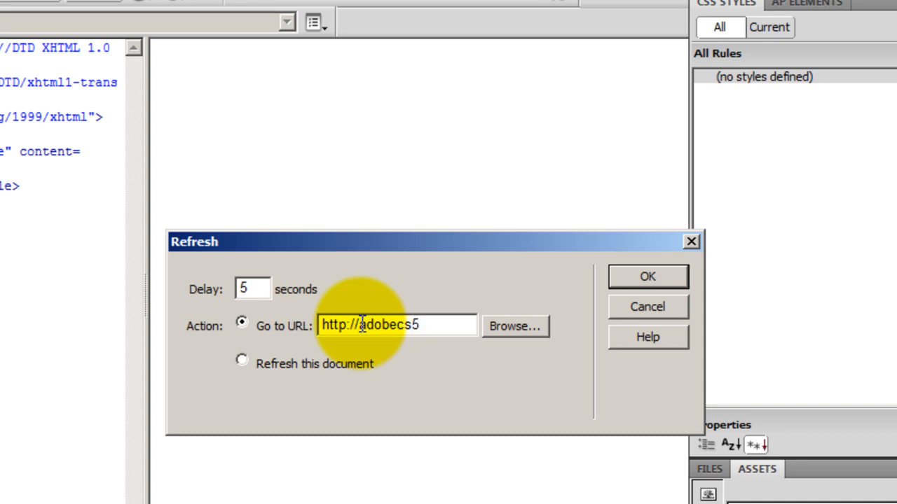
{"action": "type", "text": ".in"}
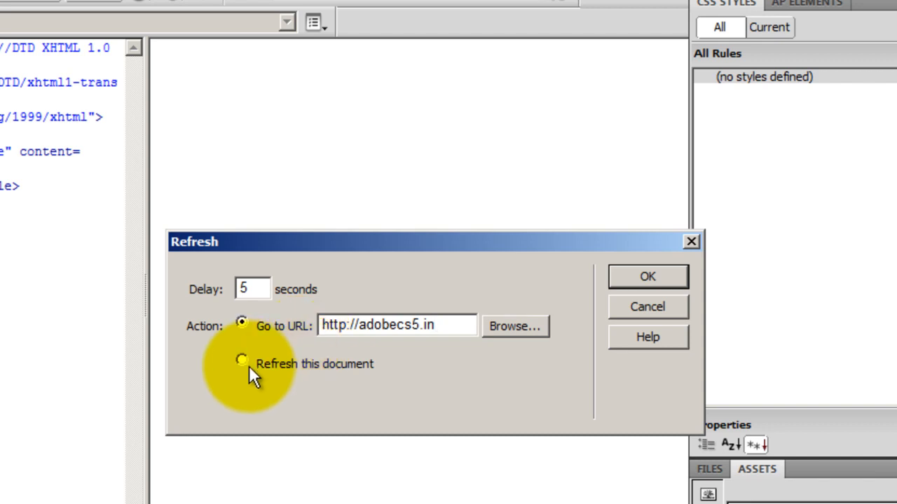
{"action": "left_click", "coordinate": [243, 363]}
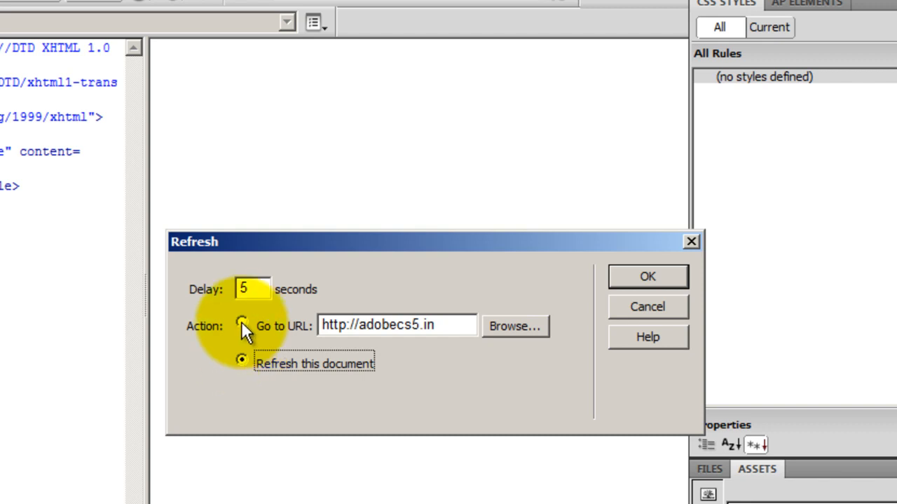
{"action": "left_click", "coordinate": [241, 325]}
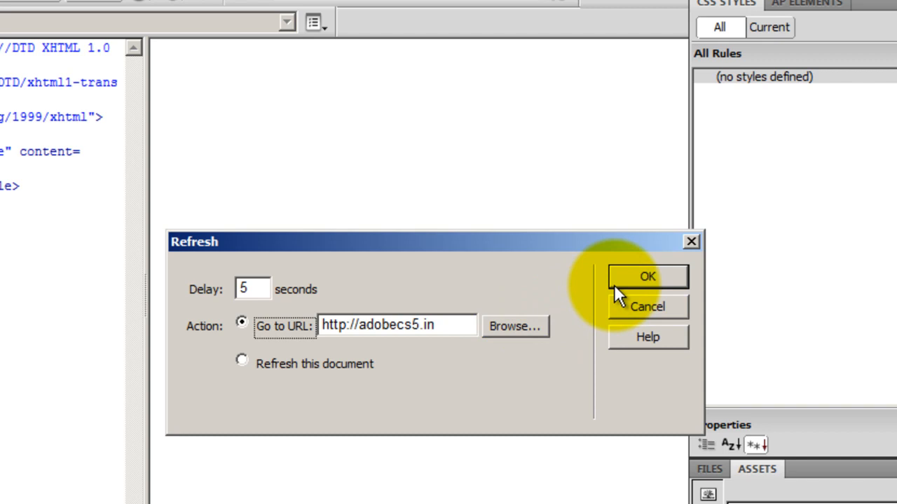
- Confirm the refresh tag and start the heading 'This page refreshes to my website which is'
{"action": "left_click", "coordinate": [647, 276]}
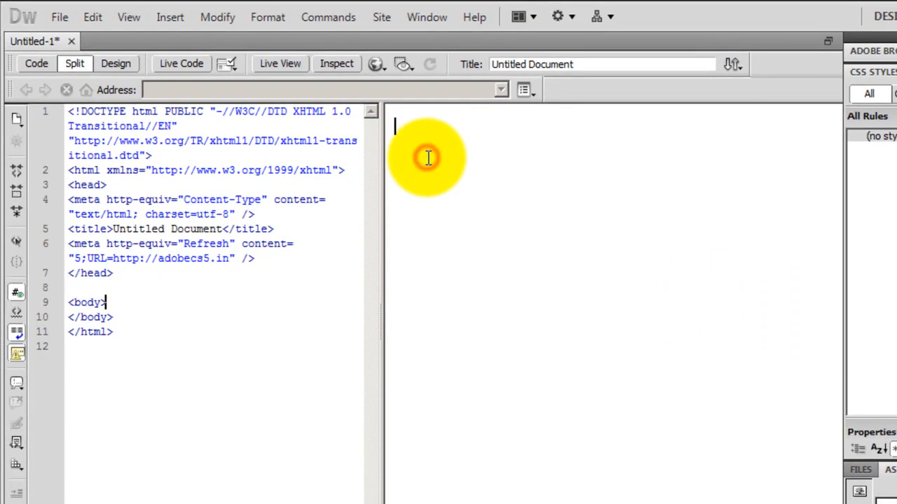
{"action": "mouse_move", "coordinate": [262, 455]}
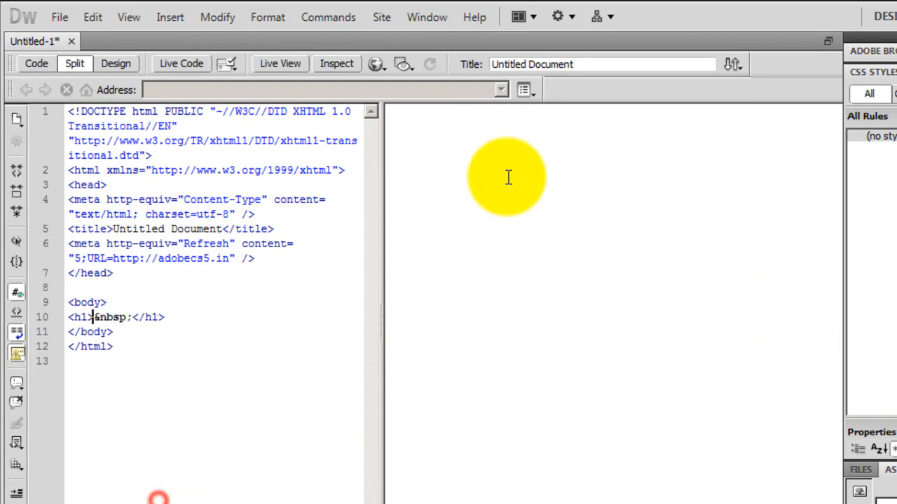
{"action": "type", "text": "This will make the"}
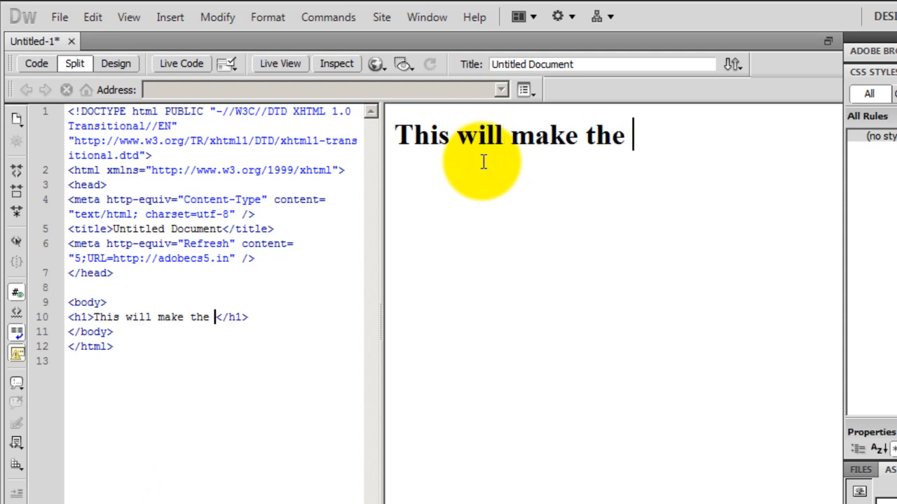
{"action": "type", "text": "page refresh after 5 secon"}
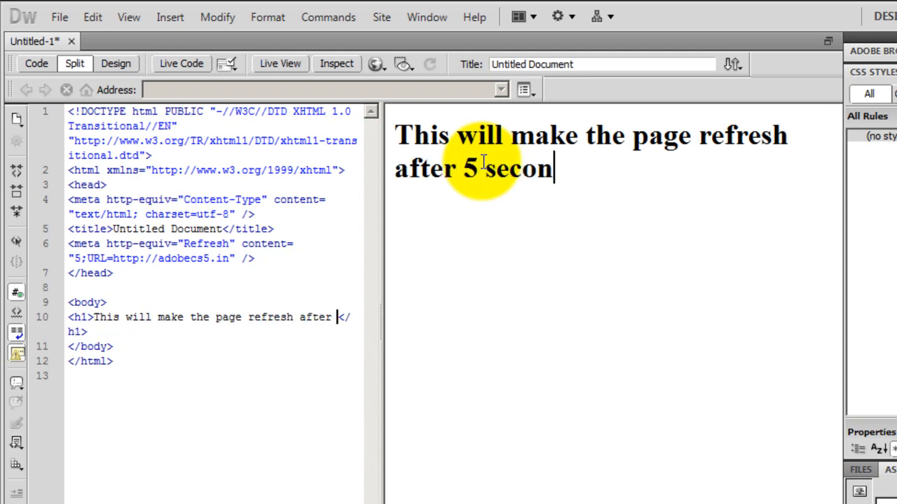
{"action": "type", "text": "ds to my webs"}
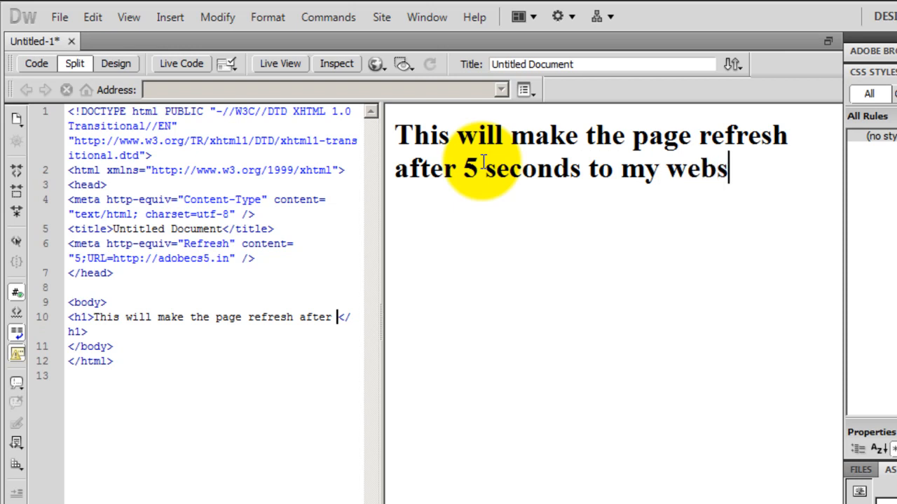
{"action": "type", "text": "ite whi"}
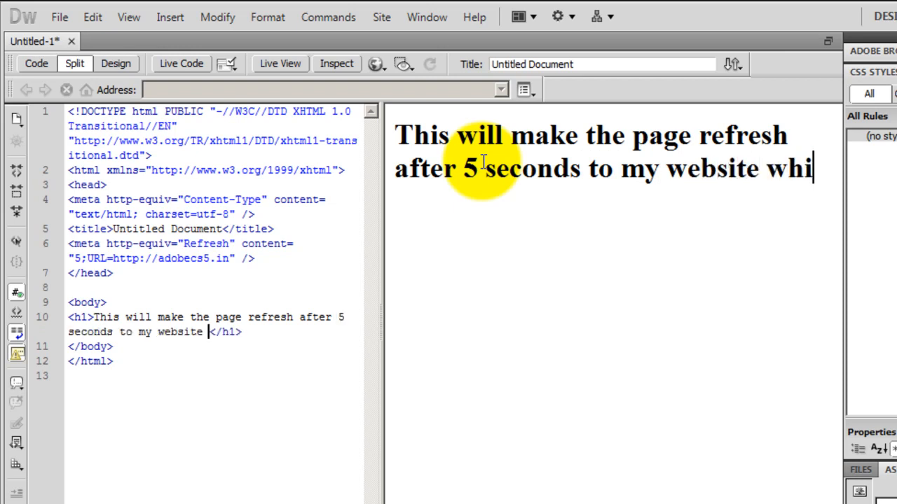
{"action": "type", "text": "ch is h"}
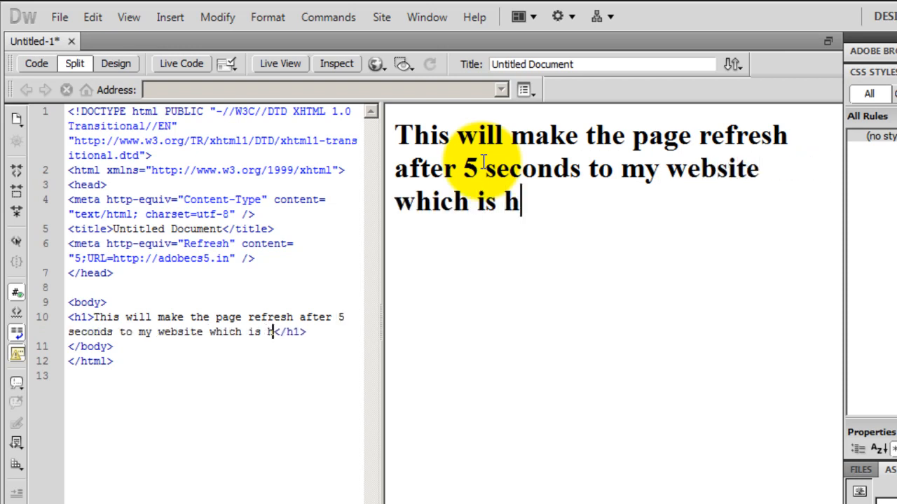
{"action": "type", "text": "ttp;"}
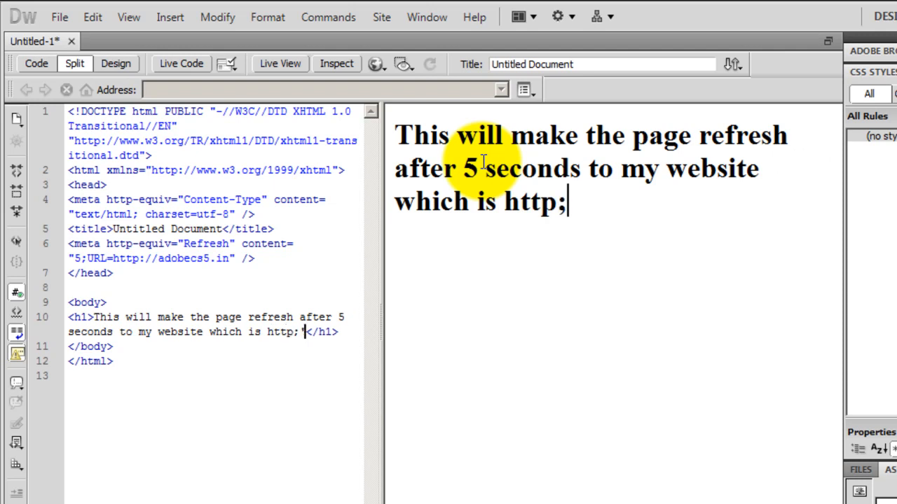
{"action": "key", "text": "Backspace"}
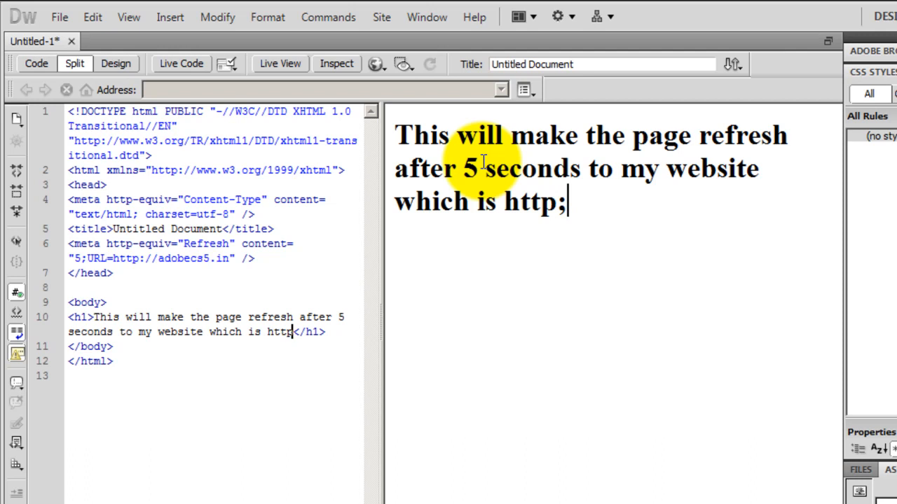
{"action": "type", "text": ":/"}
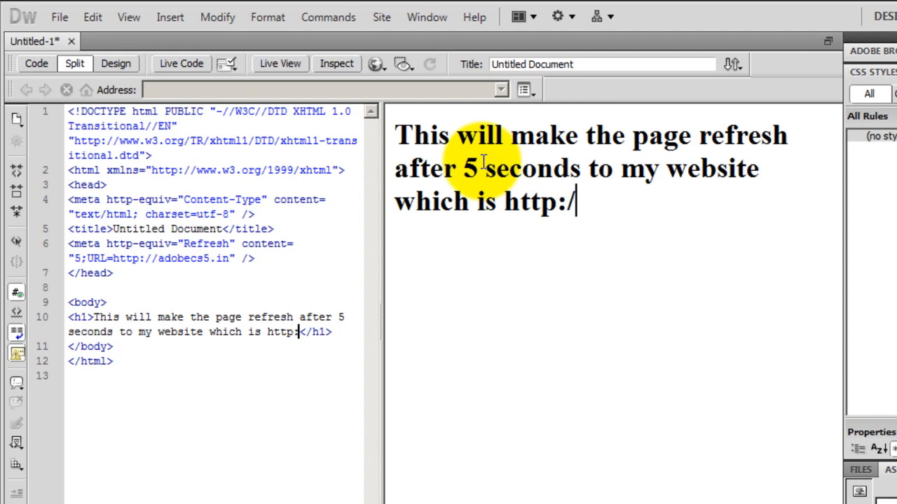
{"action": "type", "text": "/adoe"}
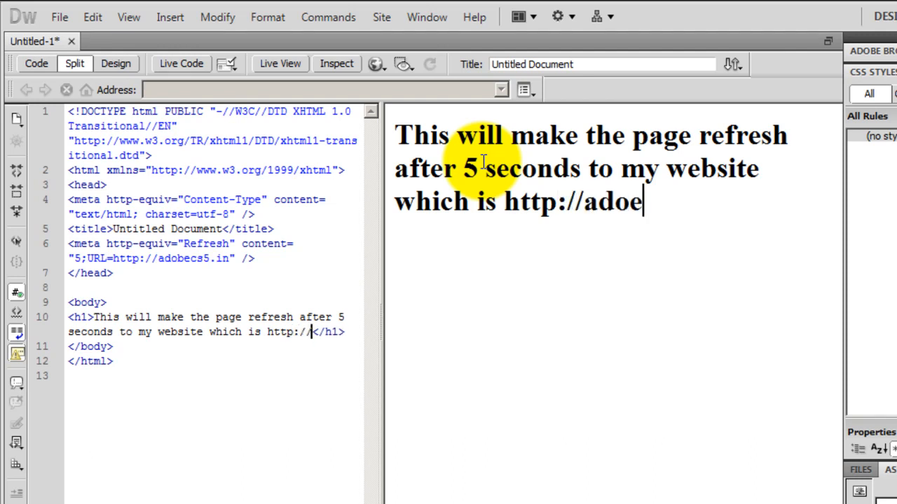
{"action": "type", "text": "becs5"}
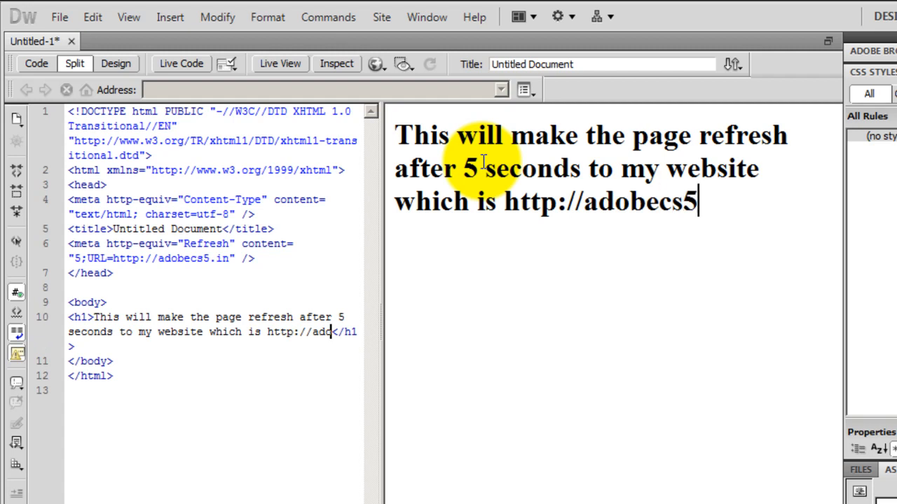
{"action": "type", "text": ".in"}
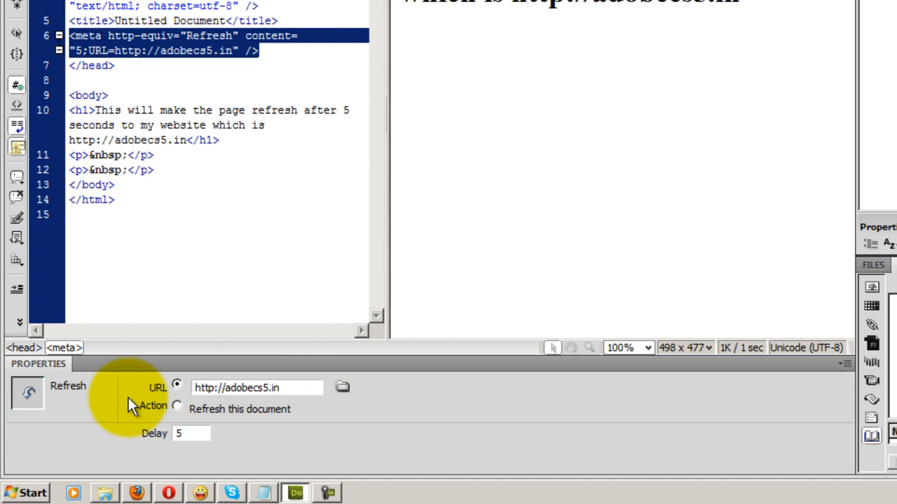
{"action": "mouse_move", "coordinate": [124, 51]}
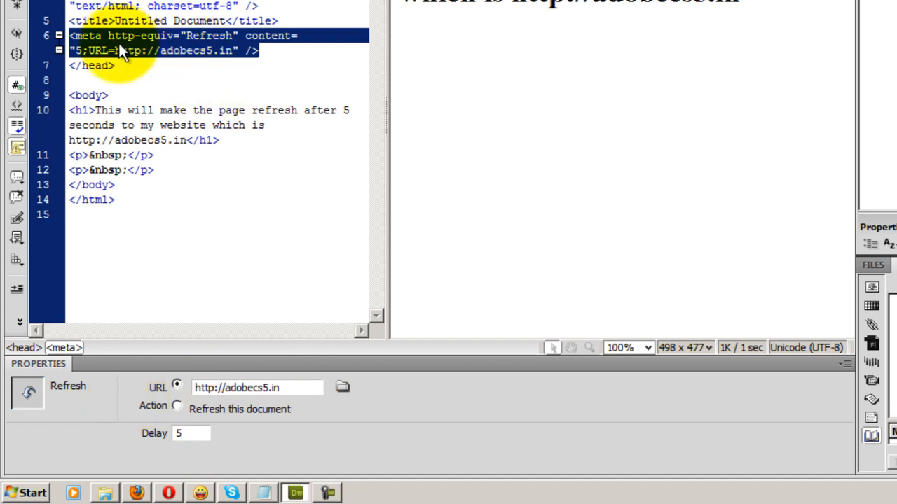
{"action": "mouse_move", "coordinate": [188, 389]}
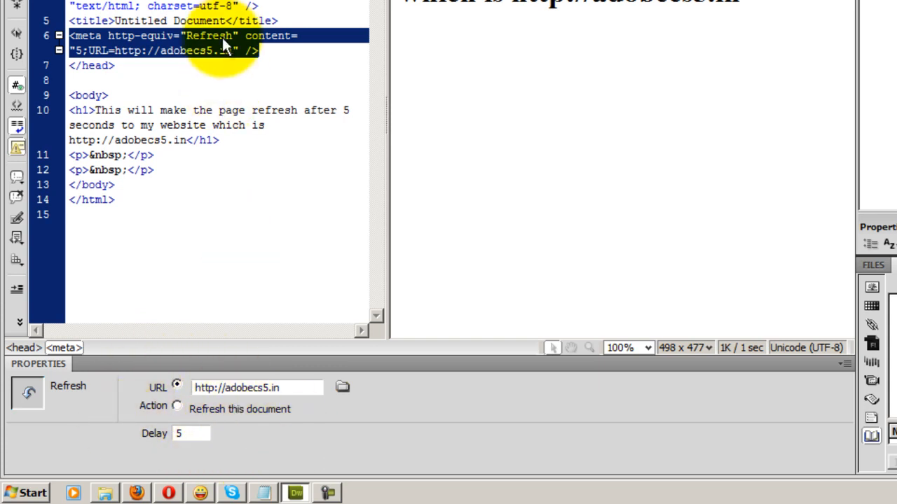
- Copy the refresh meta tag code onto the page as a Heading 1
{"action": "right_click", "coordinate": [211, 51]}
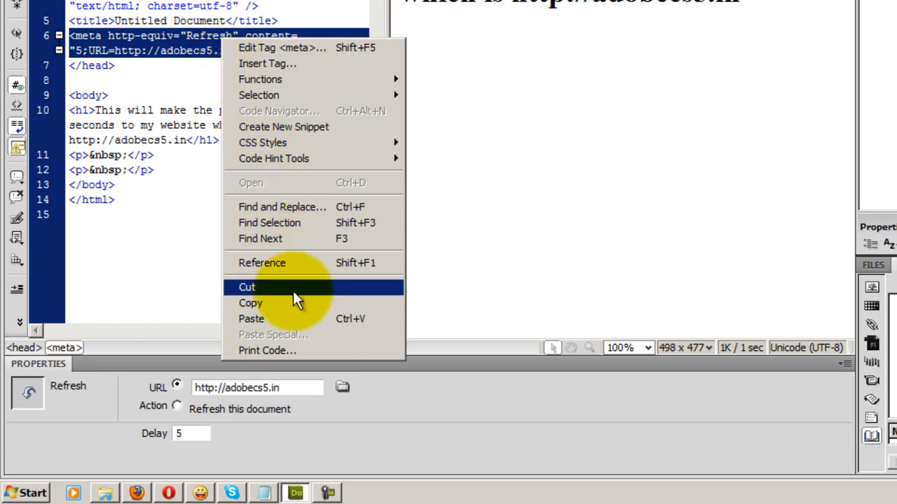
{"action": "left_click", "coordinate": [246, 287]}
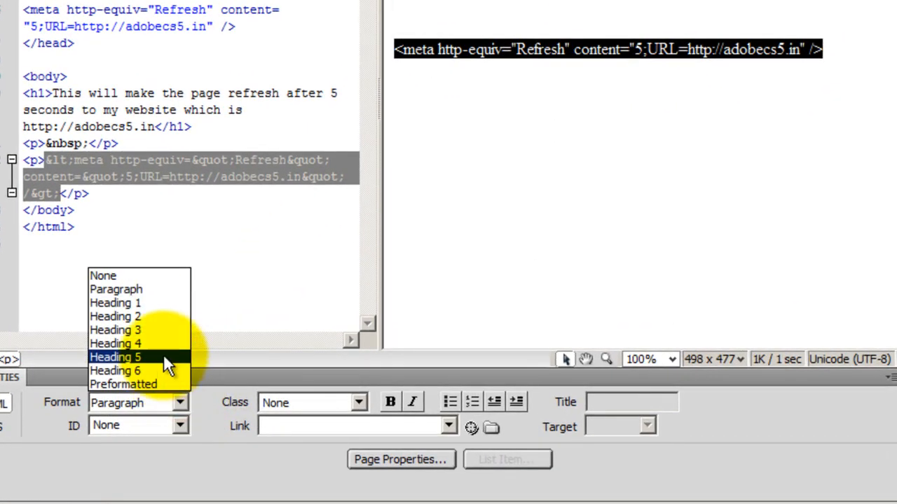
{"action": "left_click", "coordinate": [115, 302]}
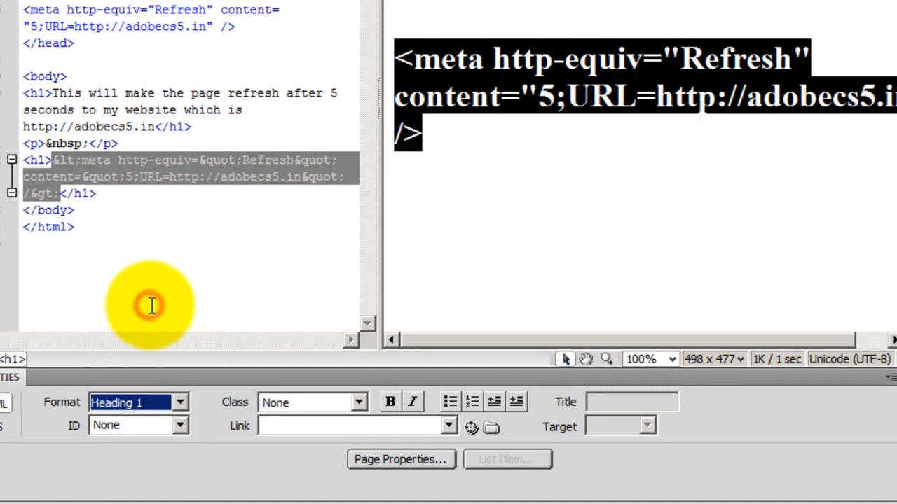
{"action": "left_click", "coordinate": [467, 270]}
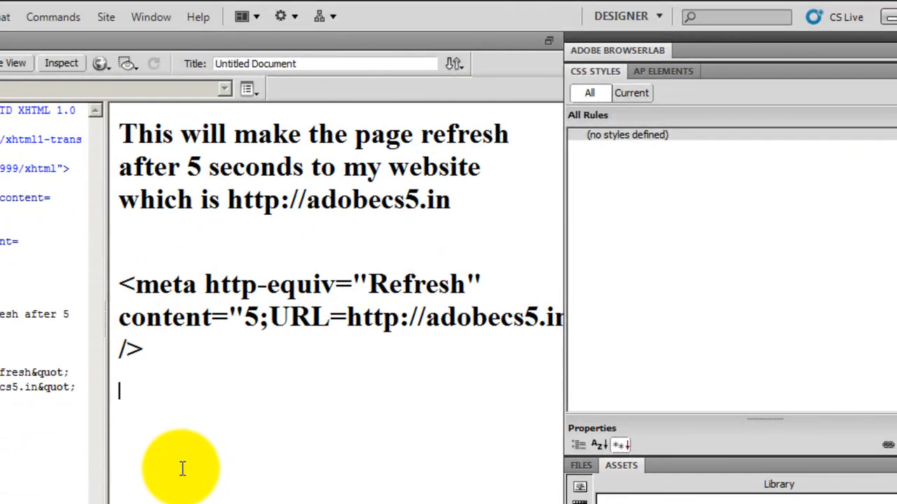
- Show the Insert panel from the Window menu and scroll its Common category
{"action": "left_click", "coordinate": [150, 16]}
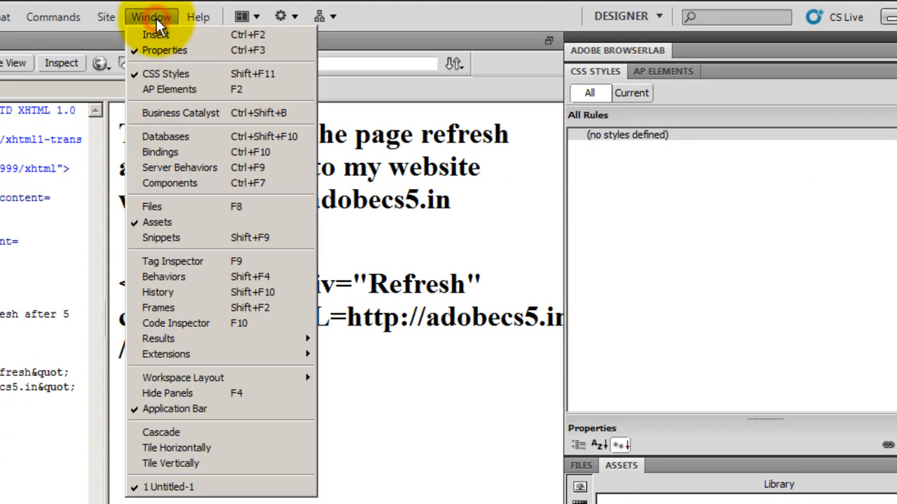
{"action": "mouse_move", "coordinate": [162, 35]}
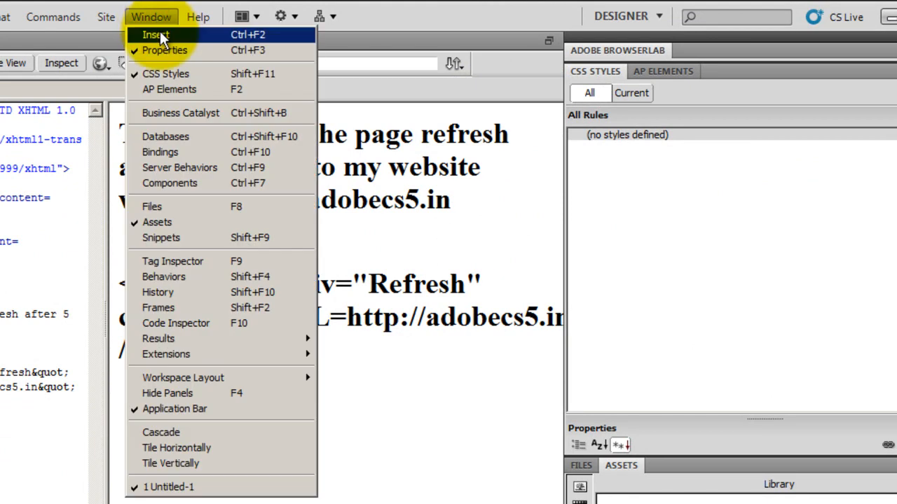
{"action": "left_click", "coordinate": [156, 34]}
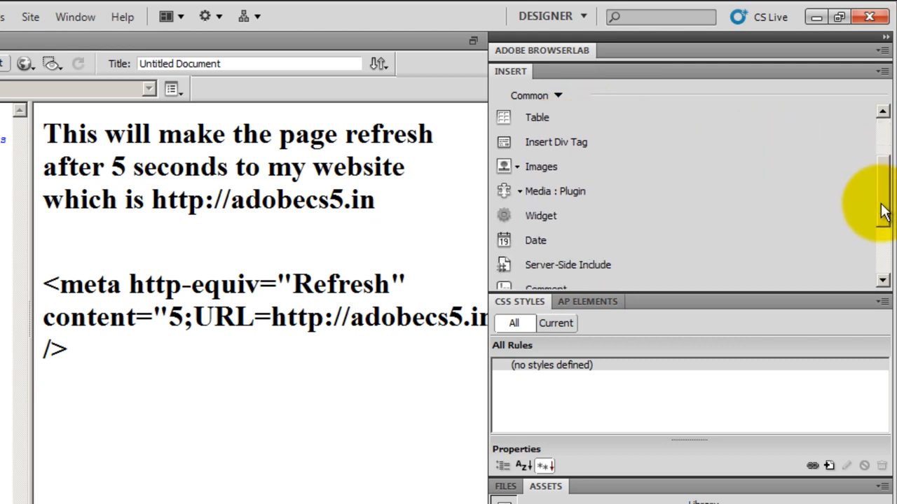
{"action": "scroll", "scroll_direction": "down", "scroll_amount": 3}
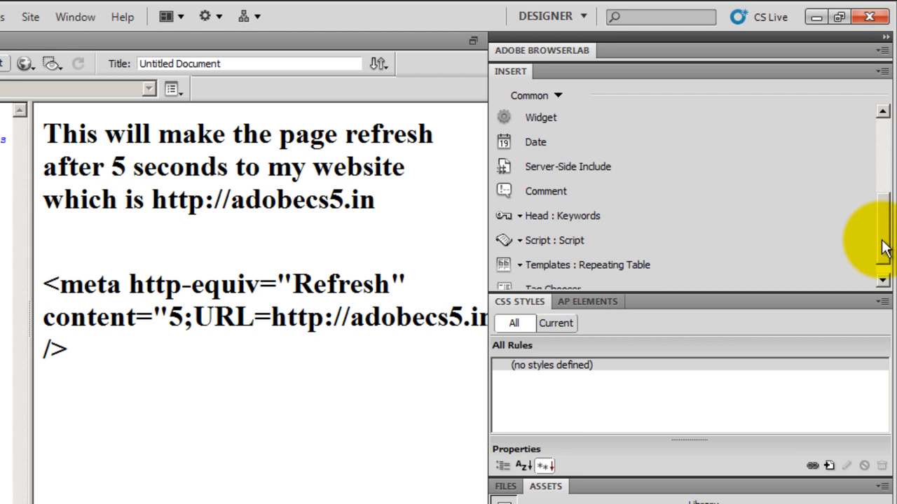
{"action": "mouse_move", "coordinate": [521, 222]}
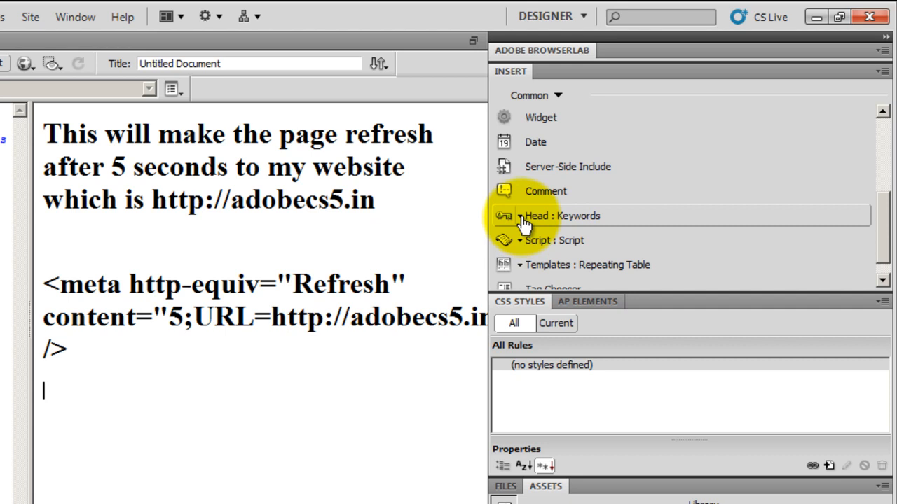
- Inspect the Head > Refresh options, then cancel without adding a tag
{"action": "left_click", "coordinate": [522, 216]}
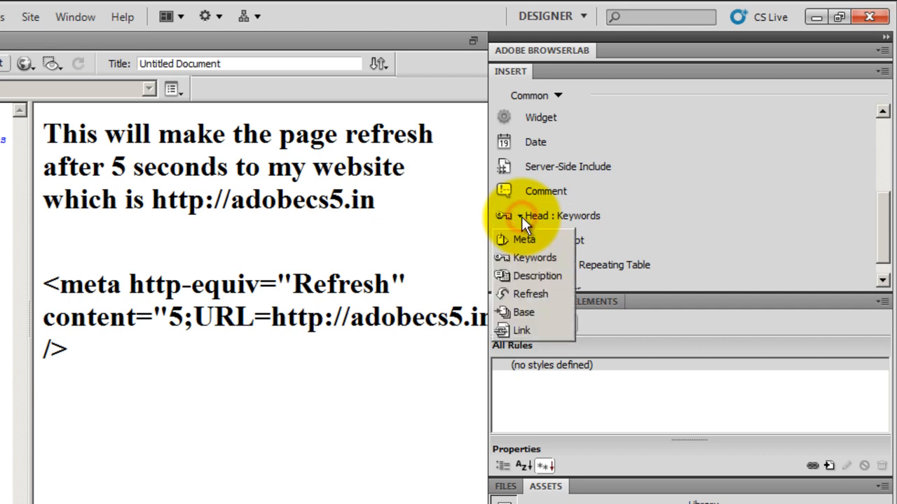
{"action": "mouse_move", "coordinate": [529, 294]}
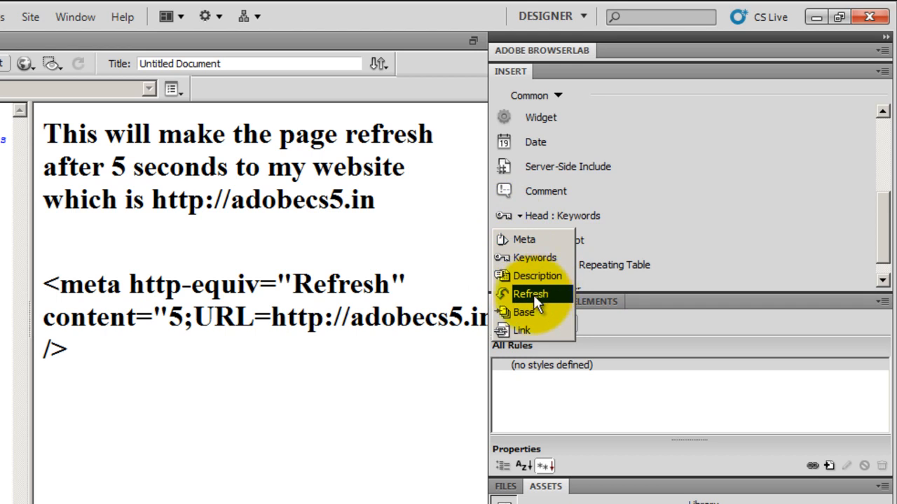
{"action": "left_click", "coordinate": [527, 295]}
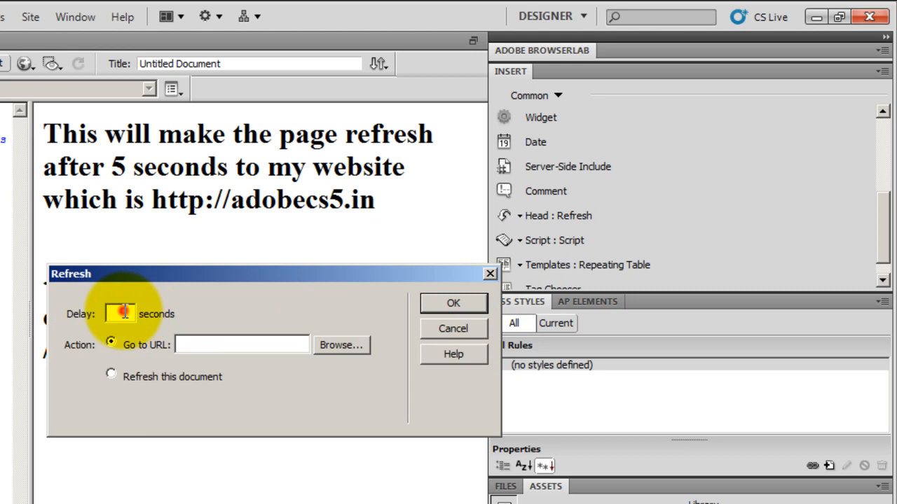
{"action": "left_click", "coordinate": [218, 345]}
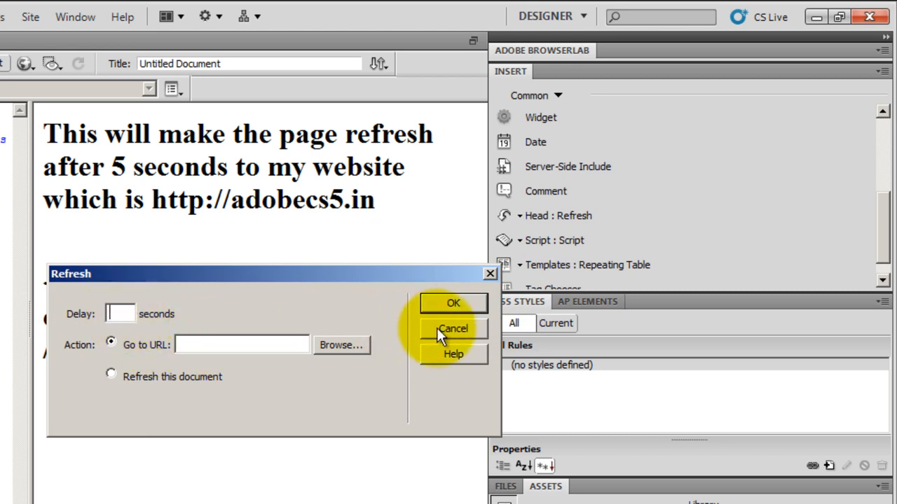
{"action": "left_click", "coordinate": [452, 303]}
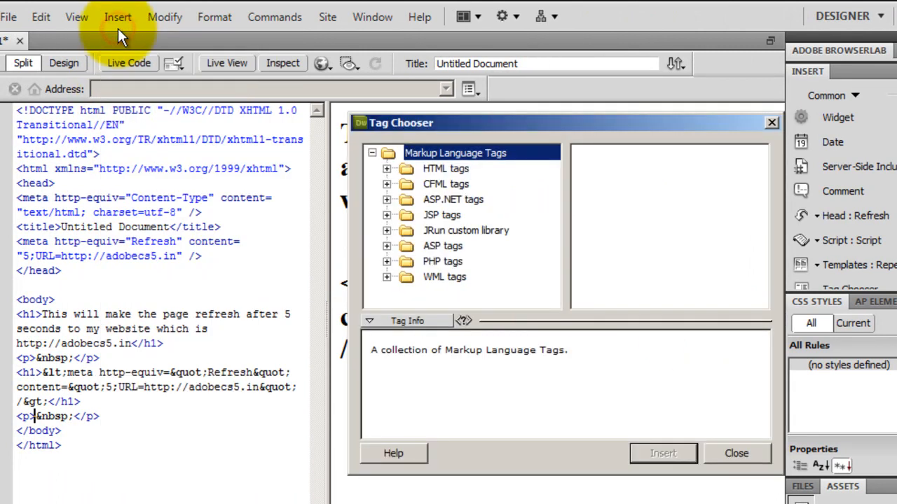
{"action": "left_click", "coordinate": [386, 168]}
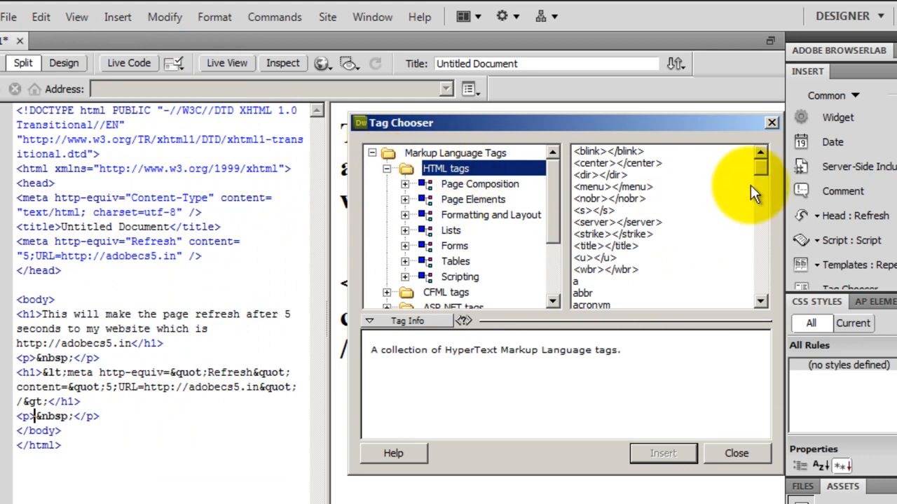
{"action": "mouse_move", "coordinate": [760, 179]}
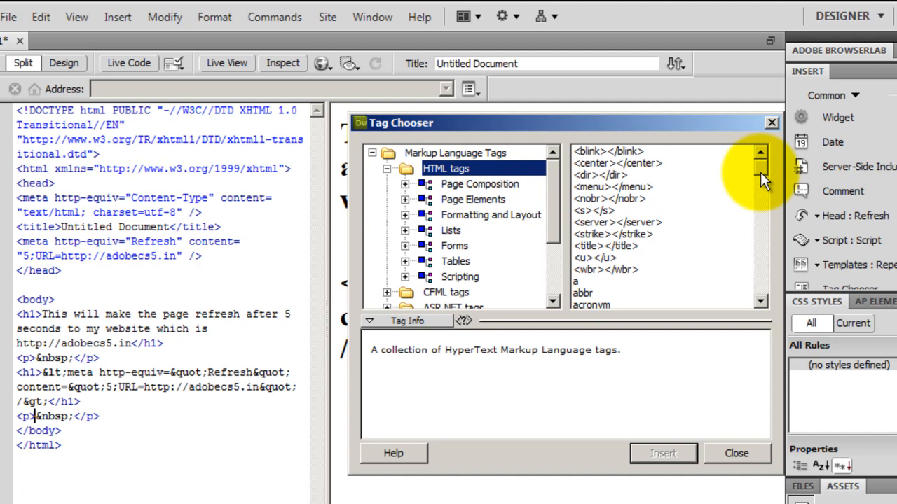
{"action": "mouse_move", "coordinate": [518, 219]}
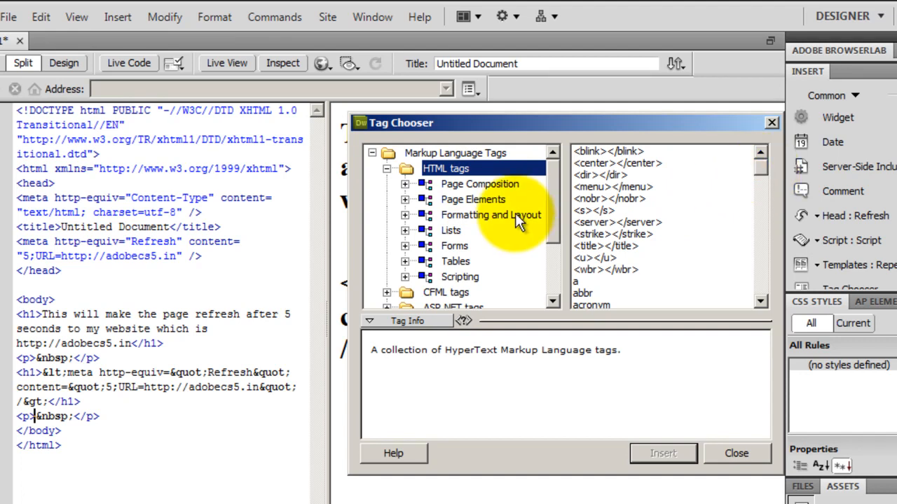
{"action": "left_click", "coordinate": [472, 199]}
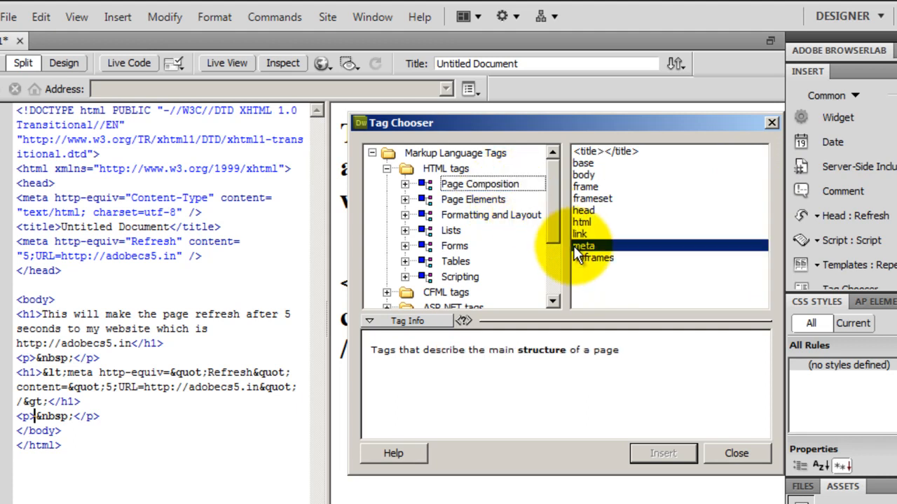
{"action": "left_click", "coordinate": [585, 245]}
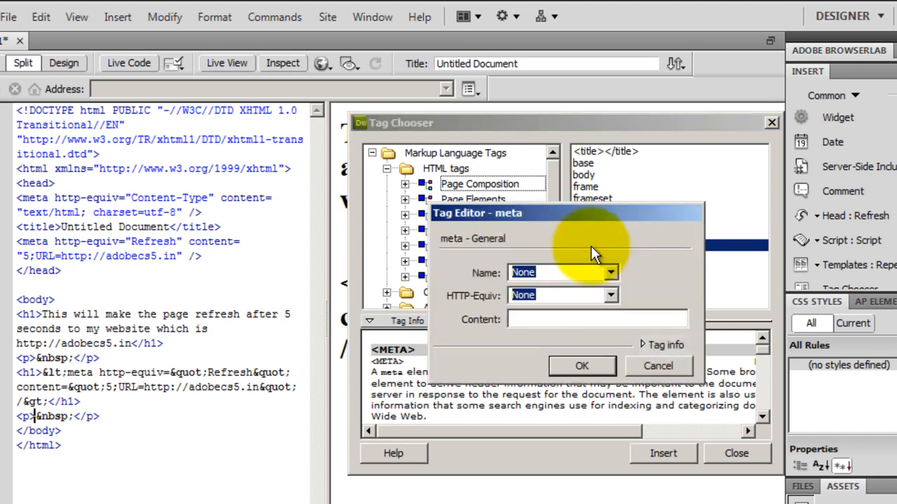
{"action": "left_click", "coordinate": [610, 271]}
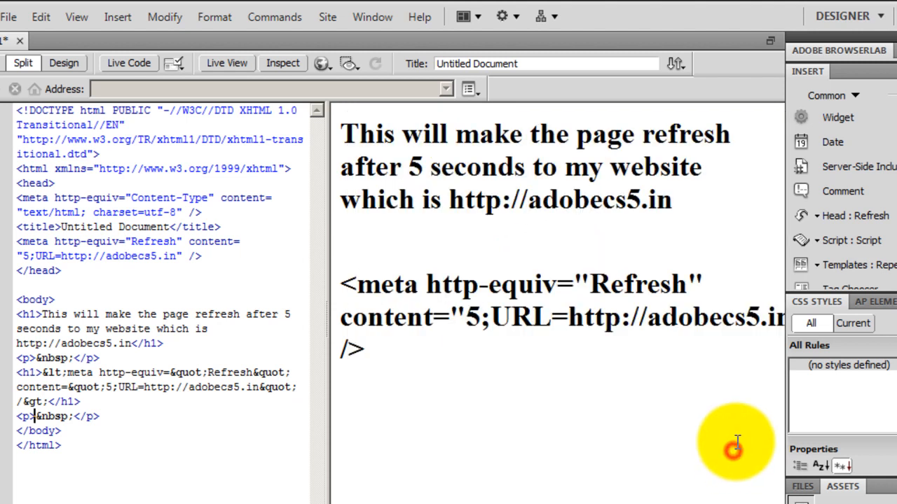
{"action": "mouse_move", "coordinate": [354, 215]}
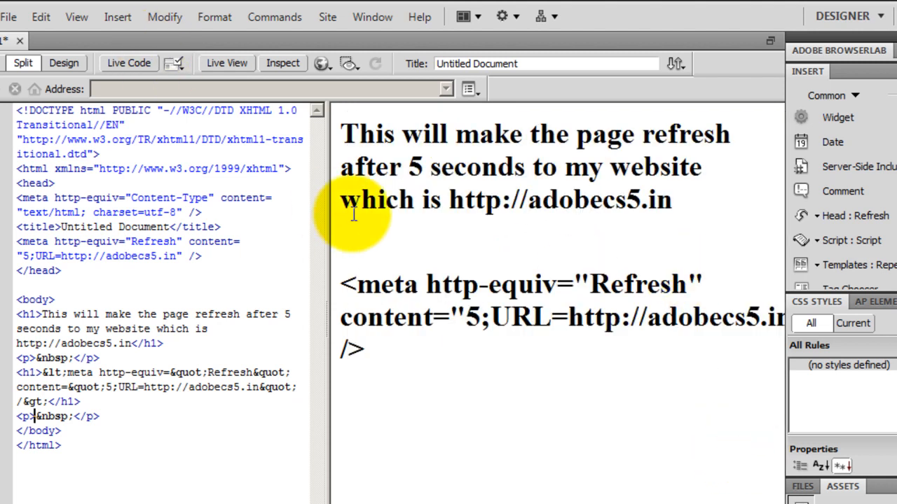
- Preview the page in Firefox, saving it first under the name 'refresh'
{"action": "left_click", "coordinate": [320, 64]}
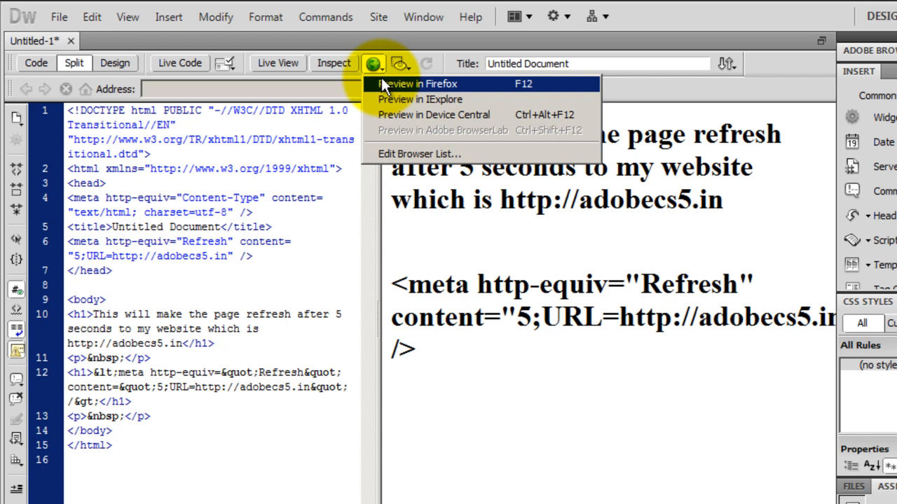
{"action": "left_click", "coordinate": [412, 84]}
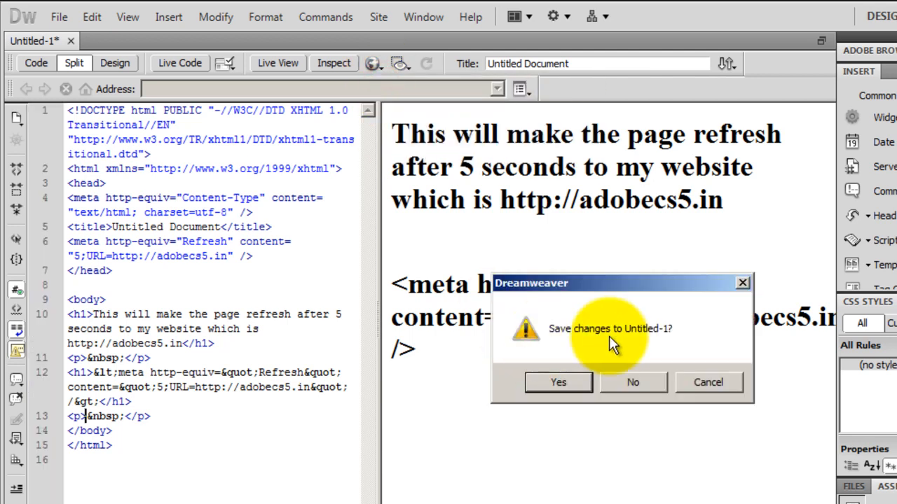
{"action": "left_click", "coordinate": [558, 382]}
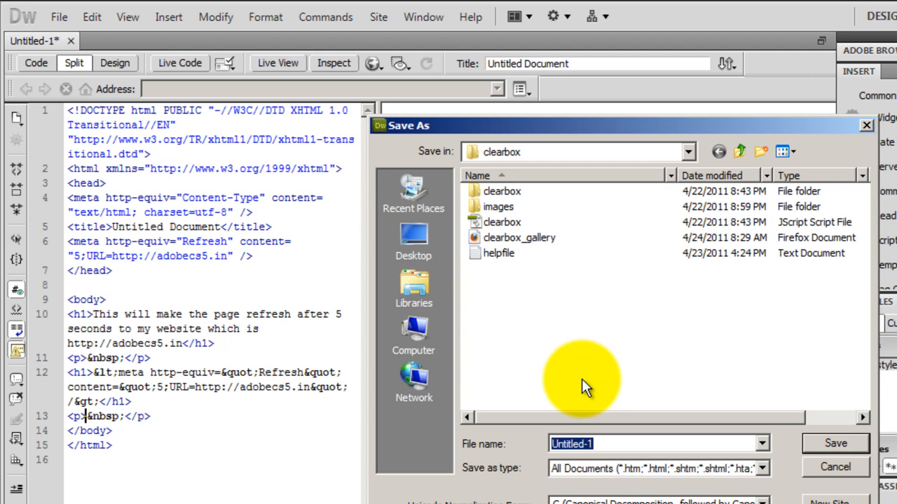
{"action": "type", "text": "refresh"}
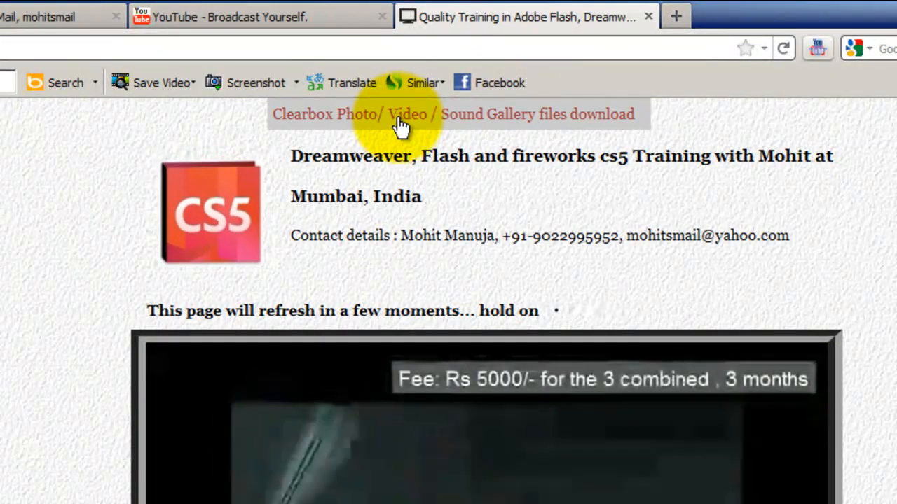
{"action": "mouse_move", "coordinate": [604, 125]}
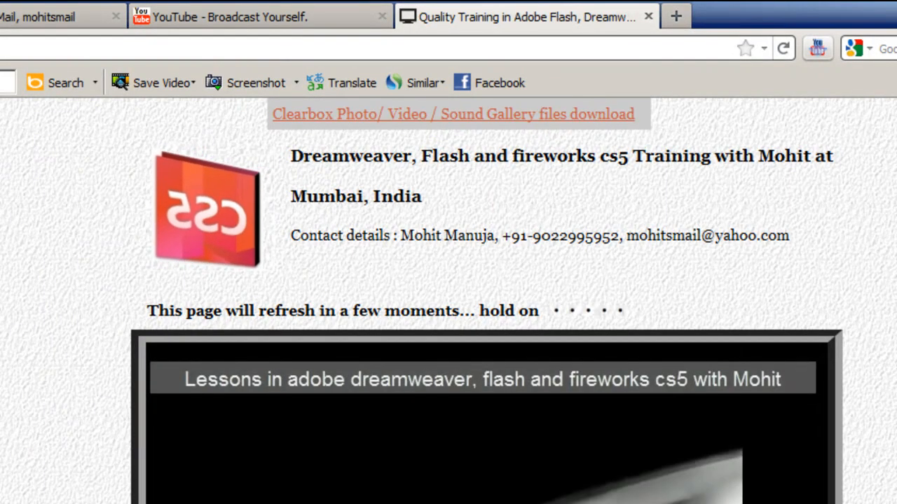
{"action": "mouse_move", "coordinate": [399, 130]}
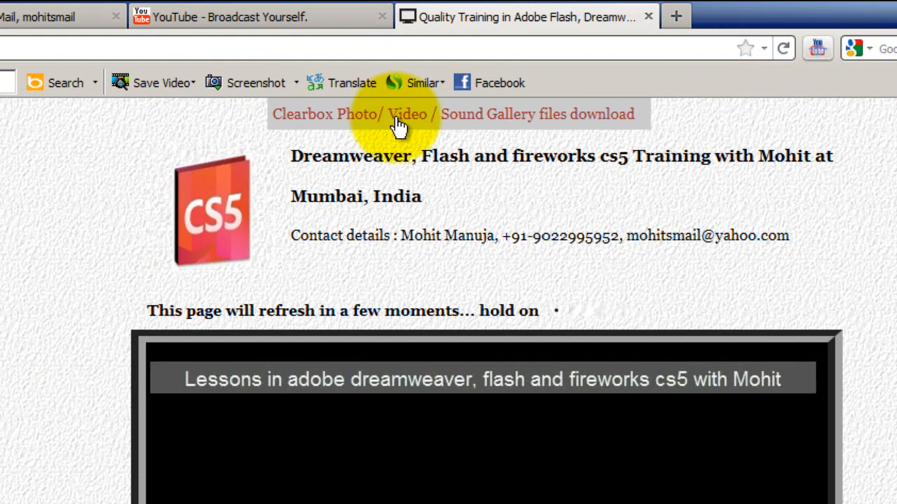
- Download the Clearbox gallery files (clearbox.zip) and close the download prompt
{"action": "left_click", "coordinate": [402, 114]}
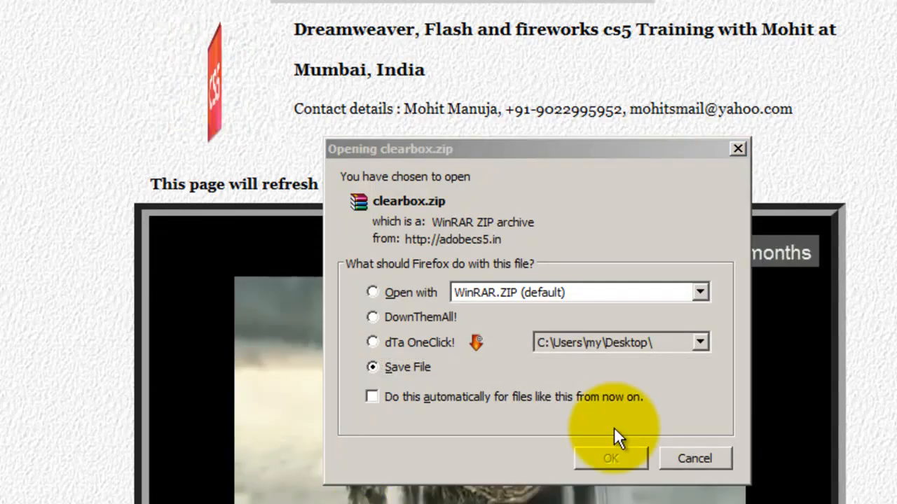
{"action": "left_click", "coordinate": [610, 459]}
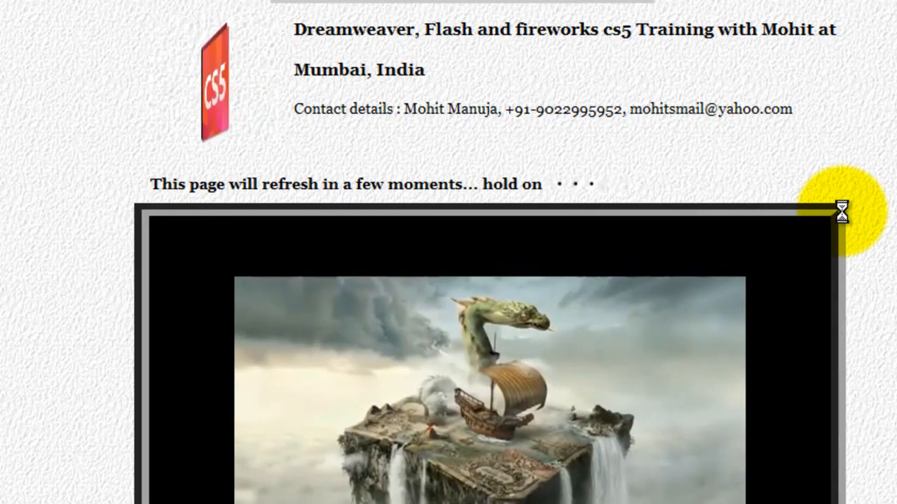